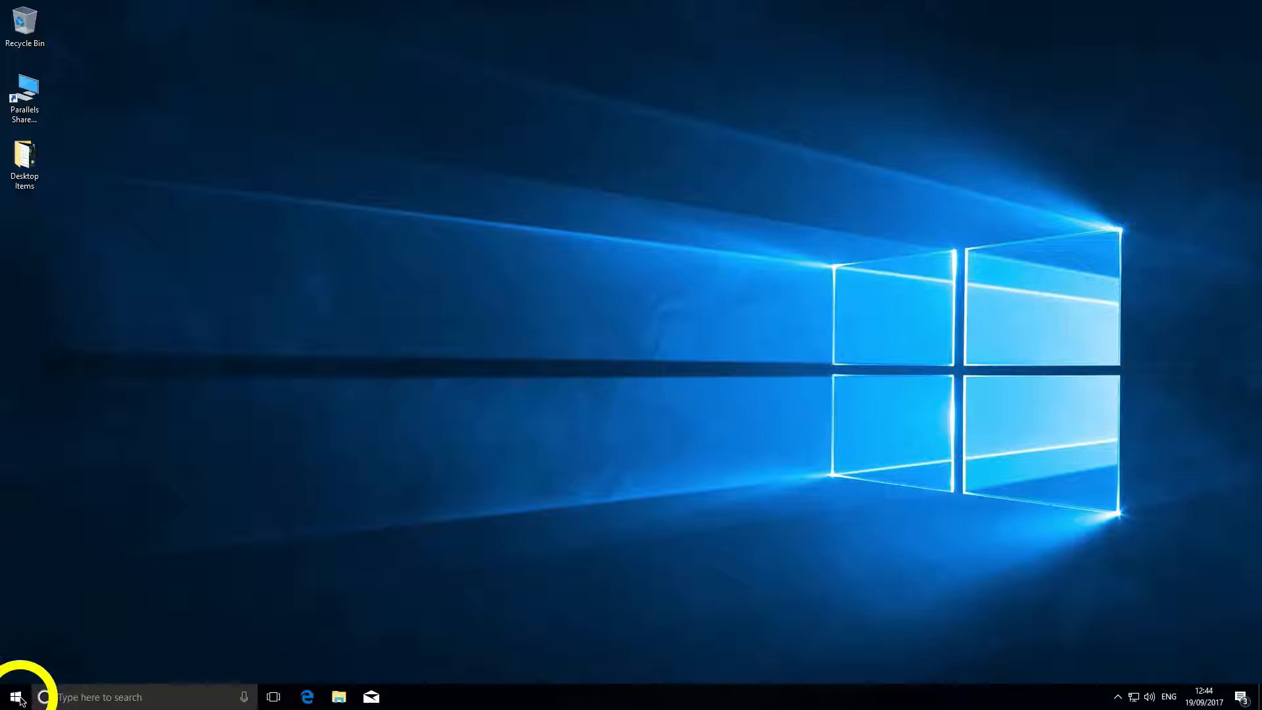
Bring up the Windows Start menu and browse down its app list
click(16, 697)
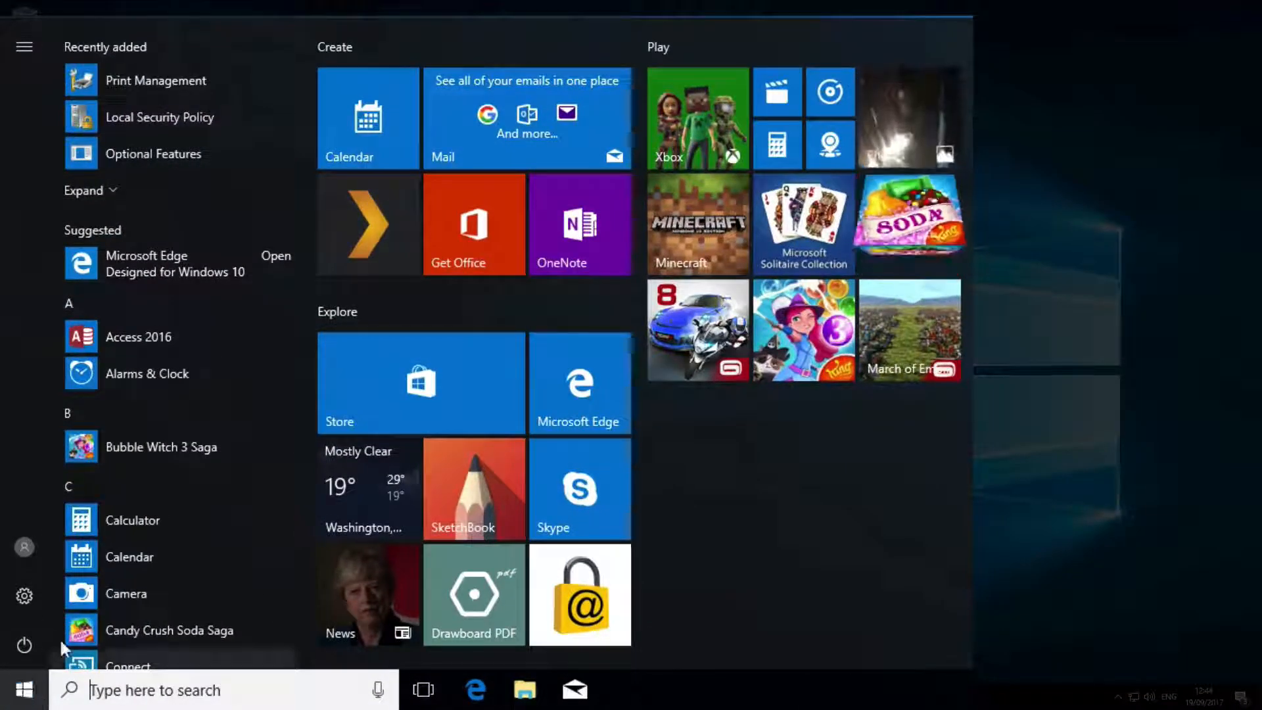
scroll(down, 3)
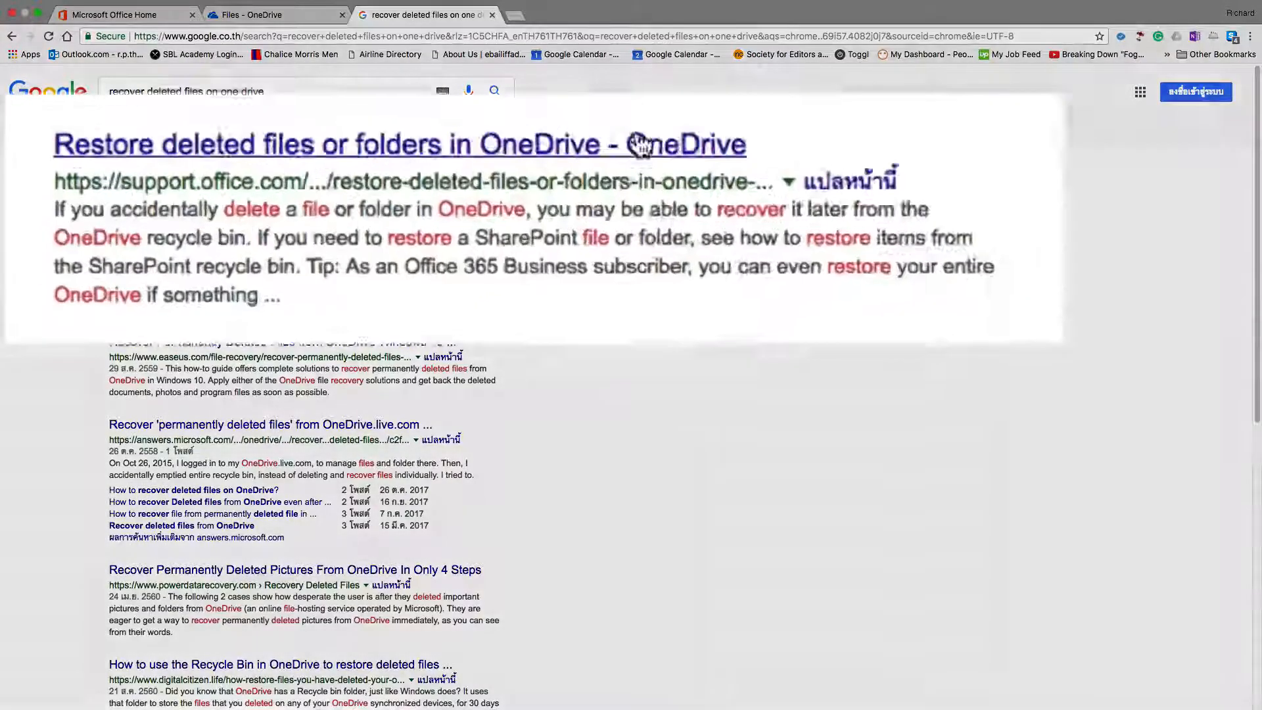
Open the 'Restore deleted files or folders in OneDrive' article and start its demonstration video
click(399, 144)
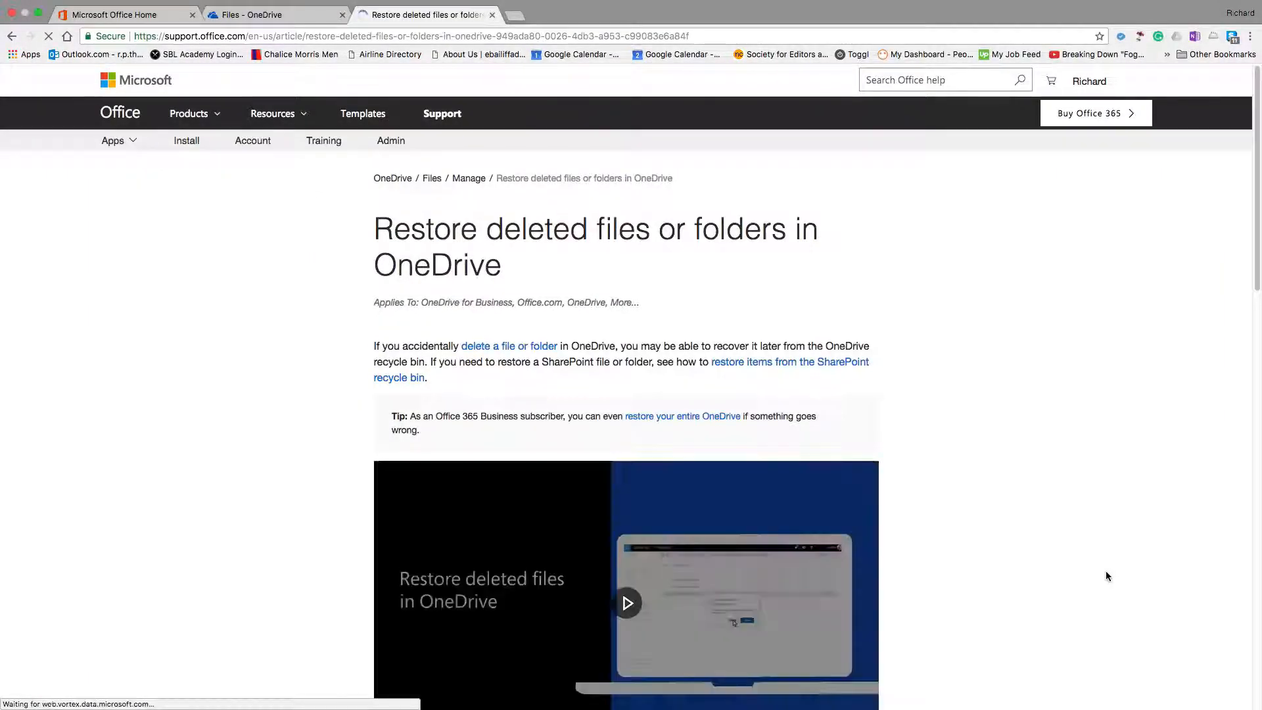
scroll(down, 3)
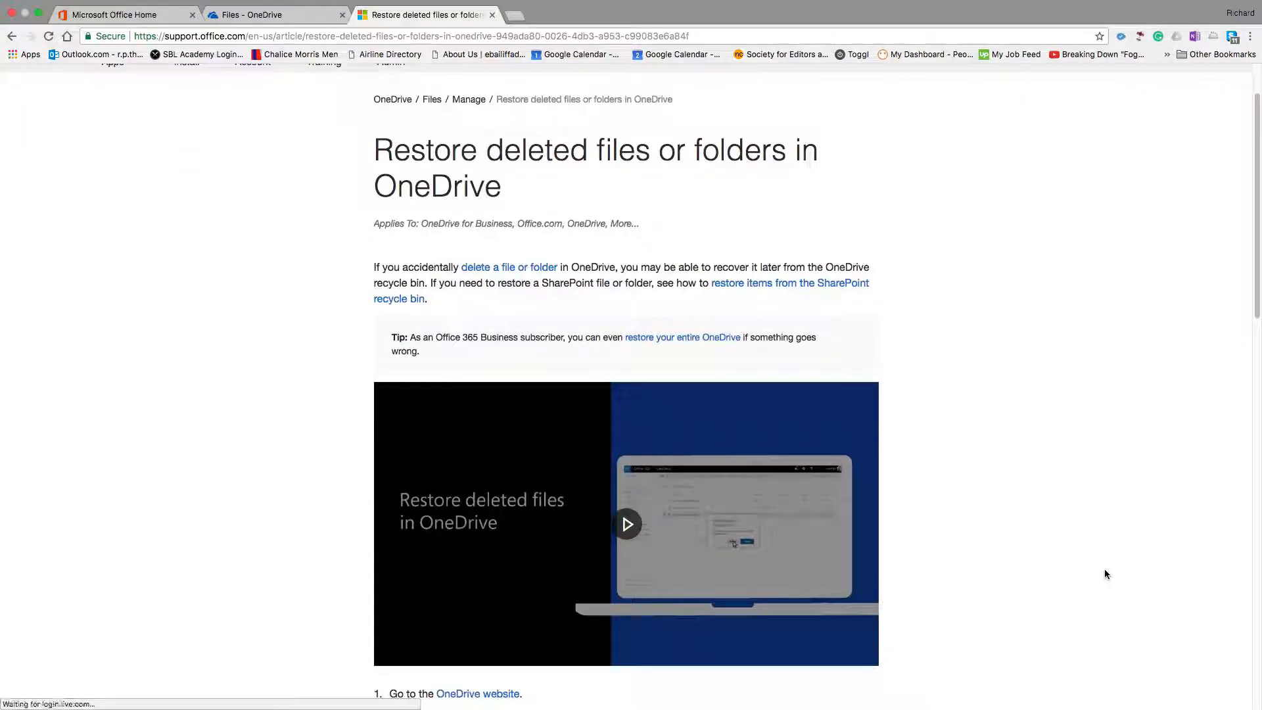
scroll(down, 3)
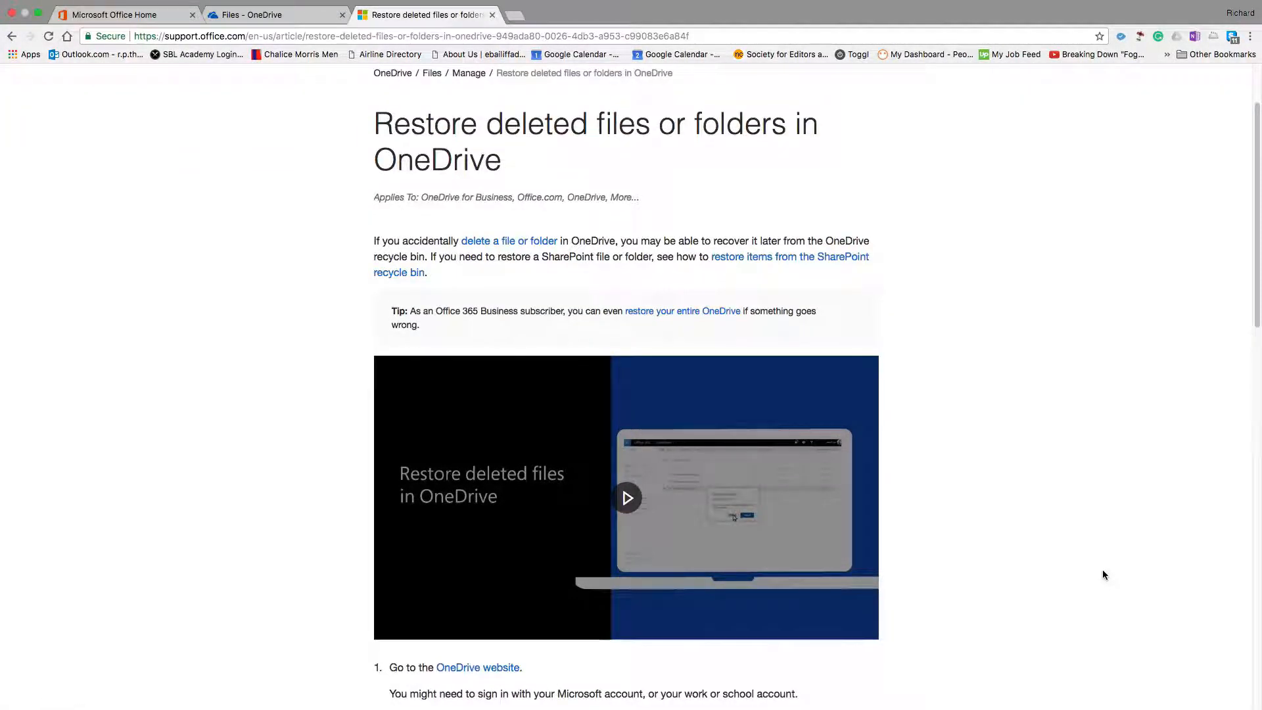
scroll(down, 3)
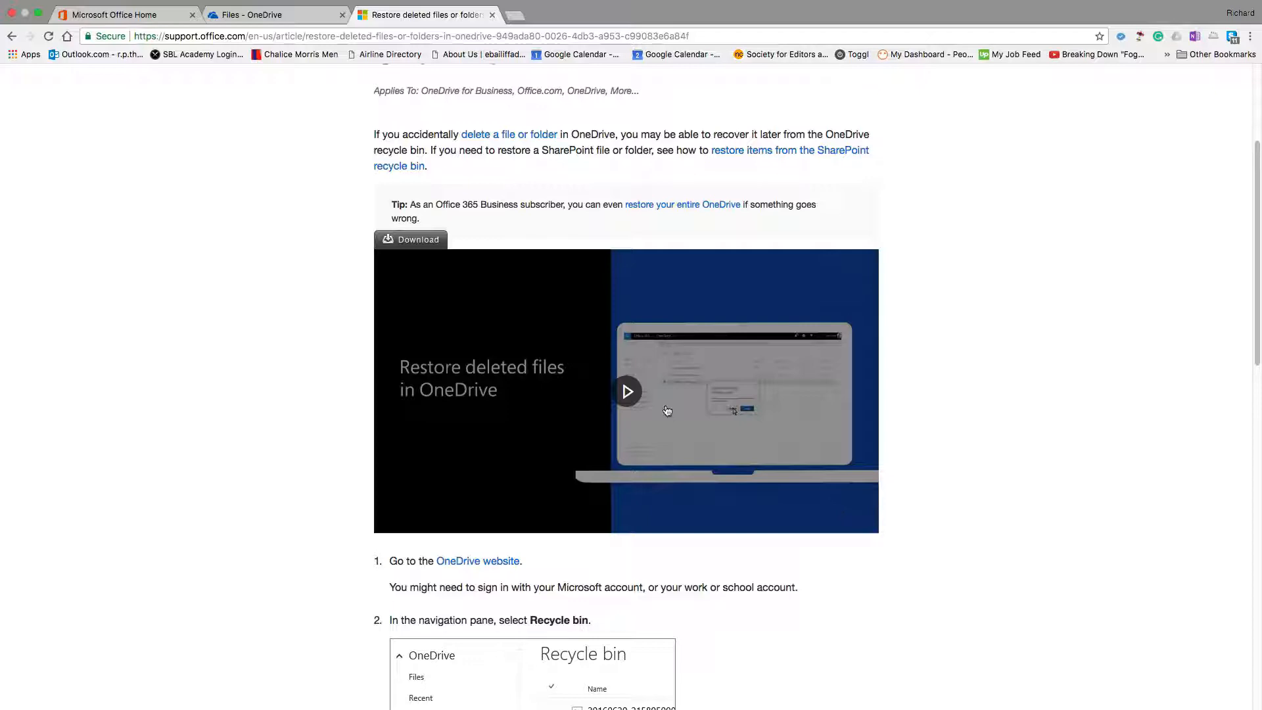
click(627, 392)
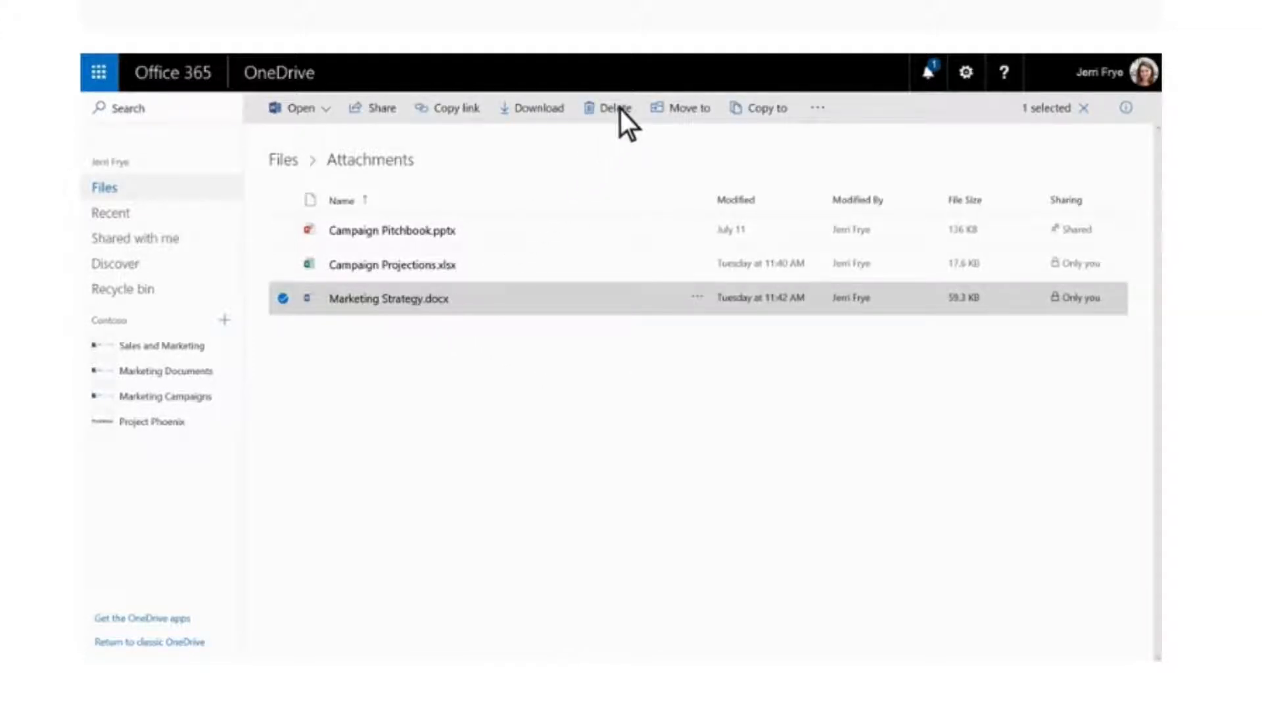
Delete Marketing Strategy.docx, confirming it goes to the Recycle bin, then view the Recycle bin
click(614, 107)
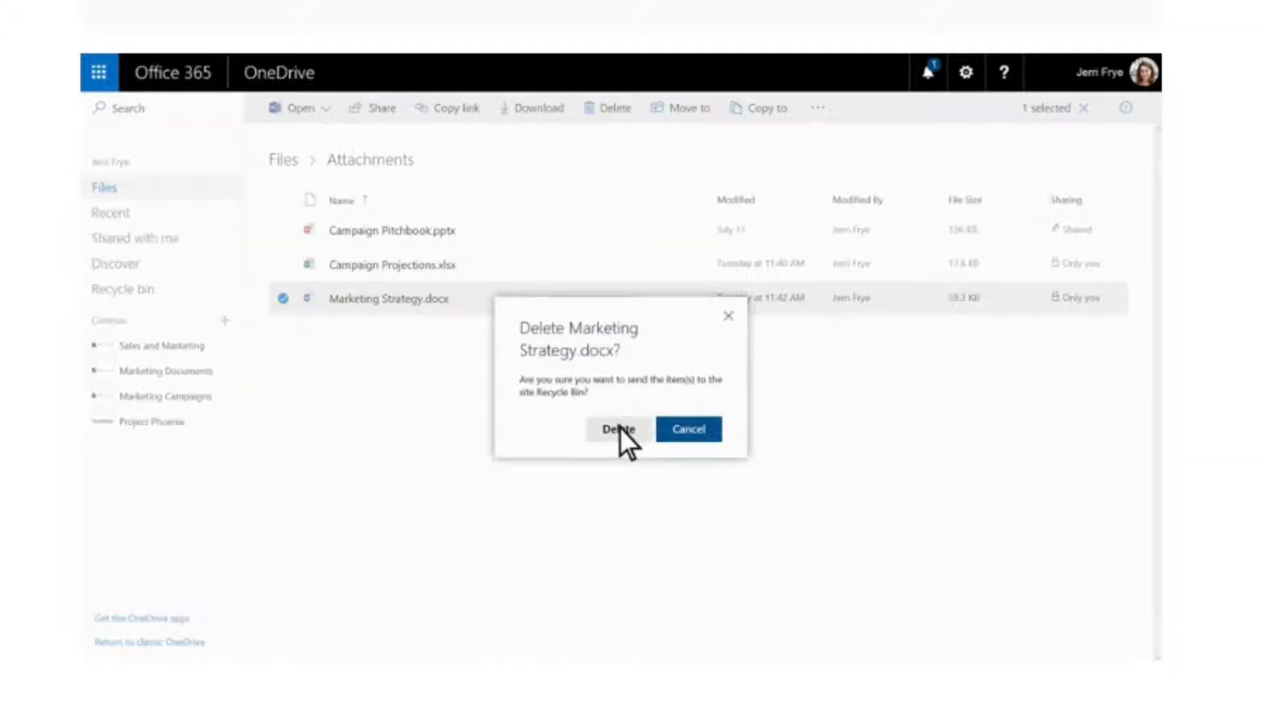
click(618, 428)
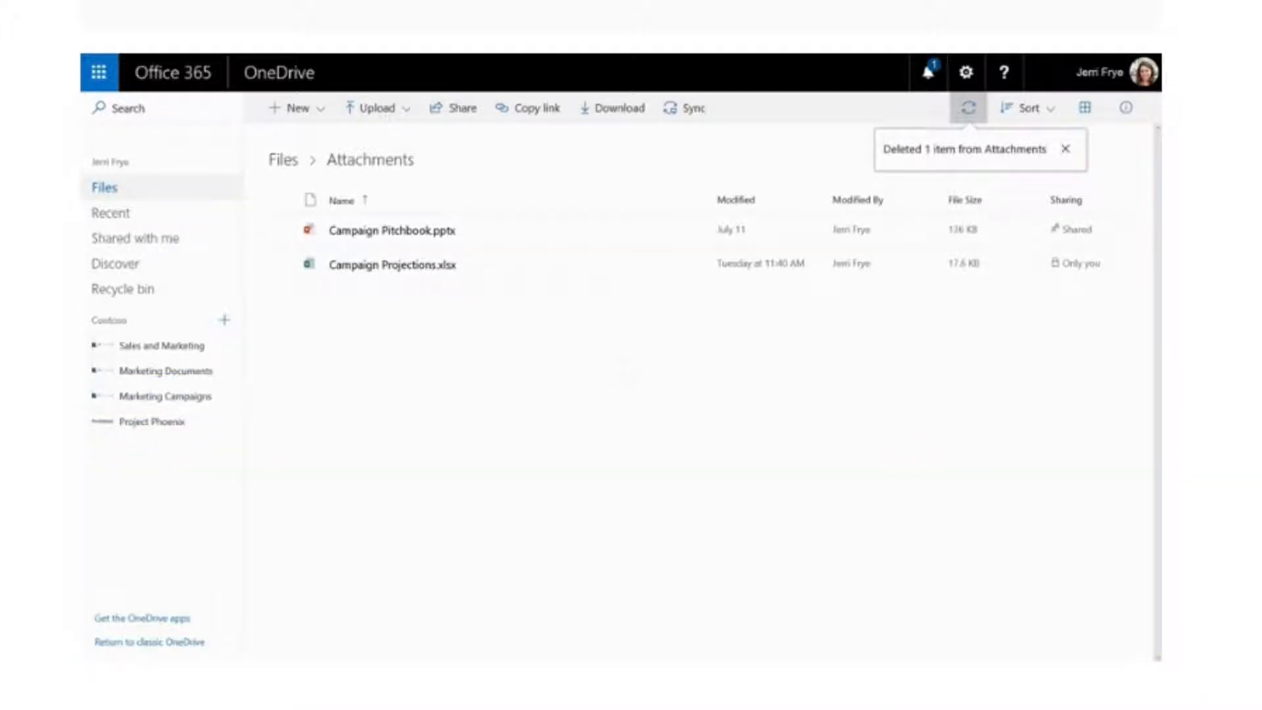
mouse_move(314, 343)
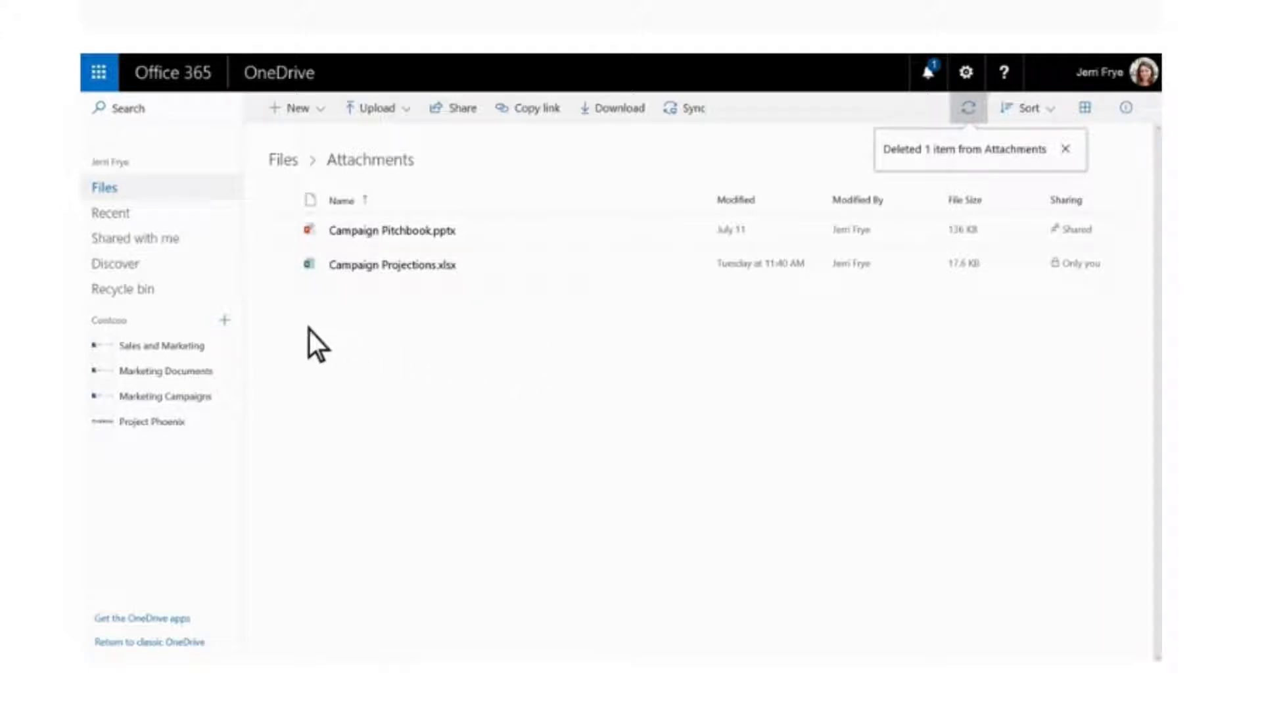
click(122, 288)
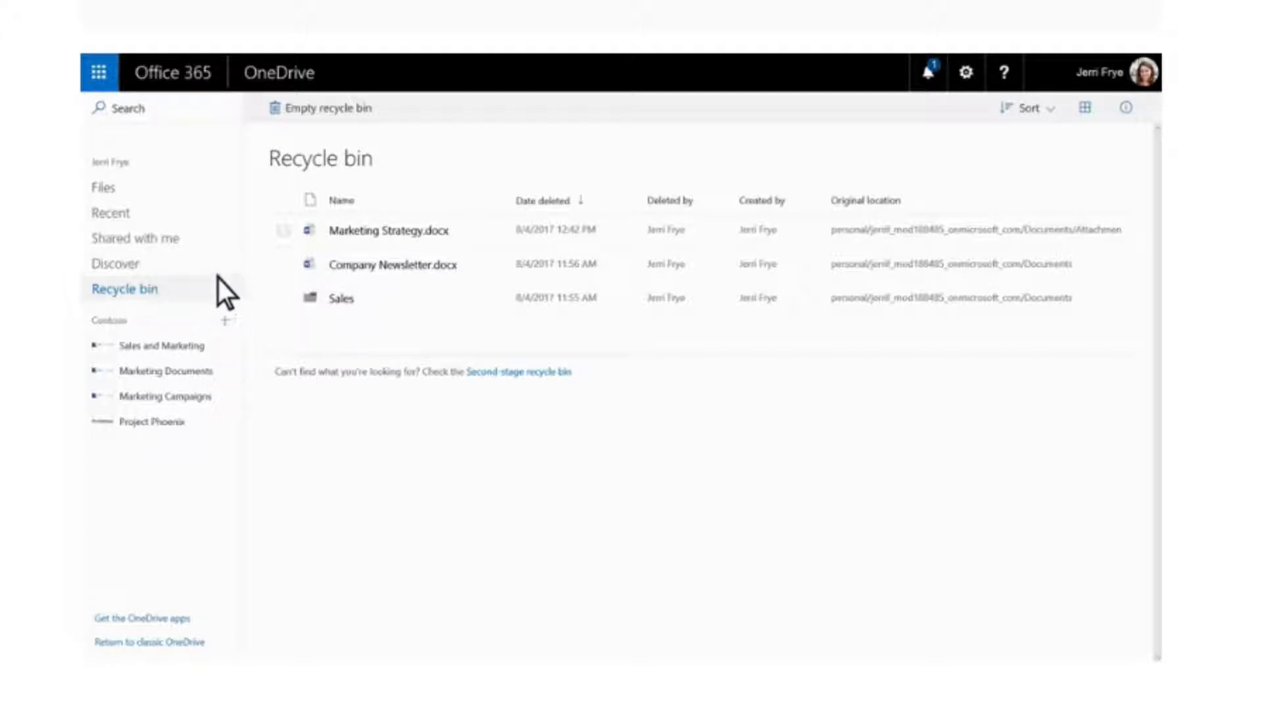
Restore Marketing Strategy.docx from the Recycle bin and return to the Attachments folder to see it
click(390, 230)
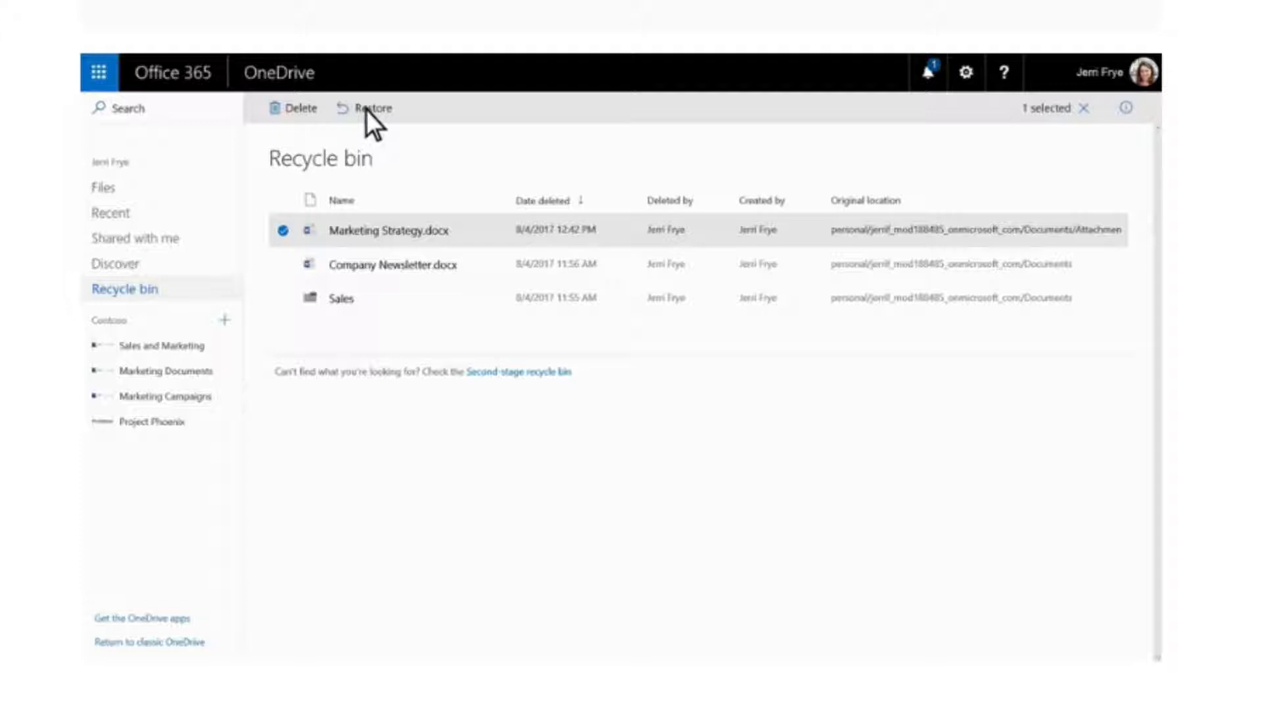
click(368, 108)
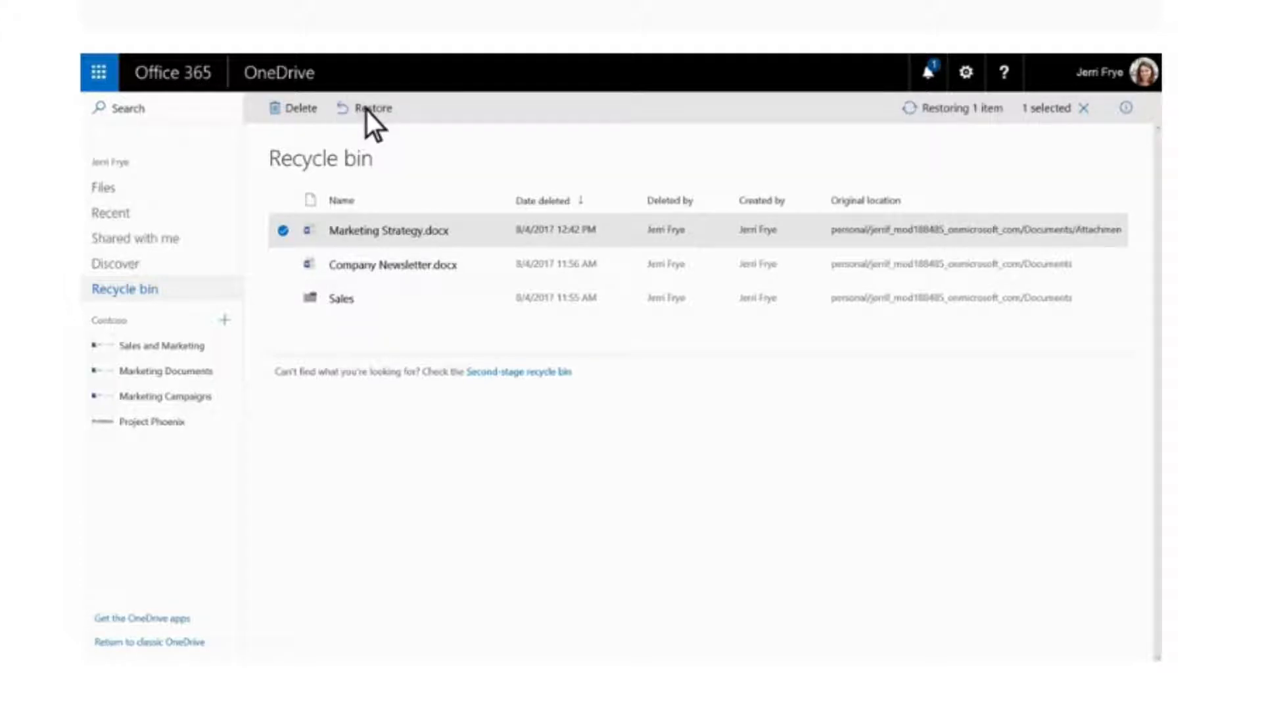
click(367, 106)
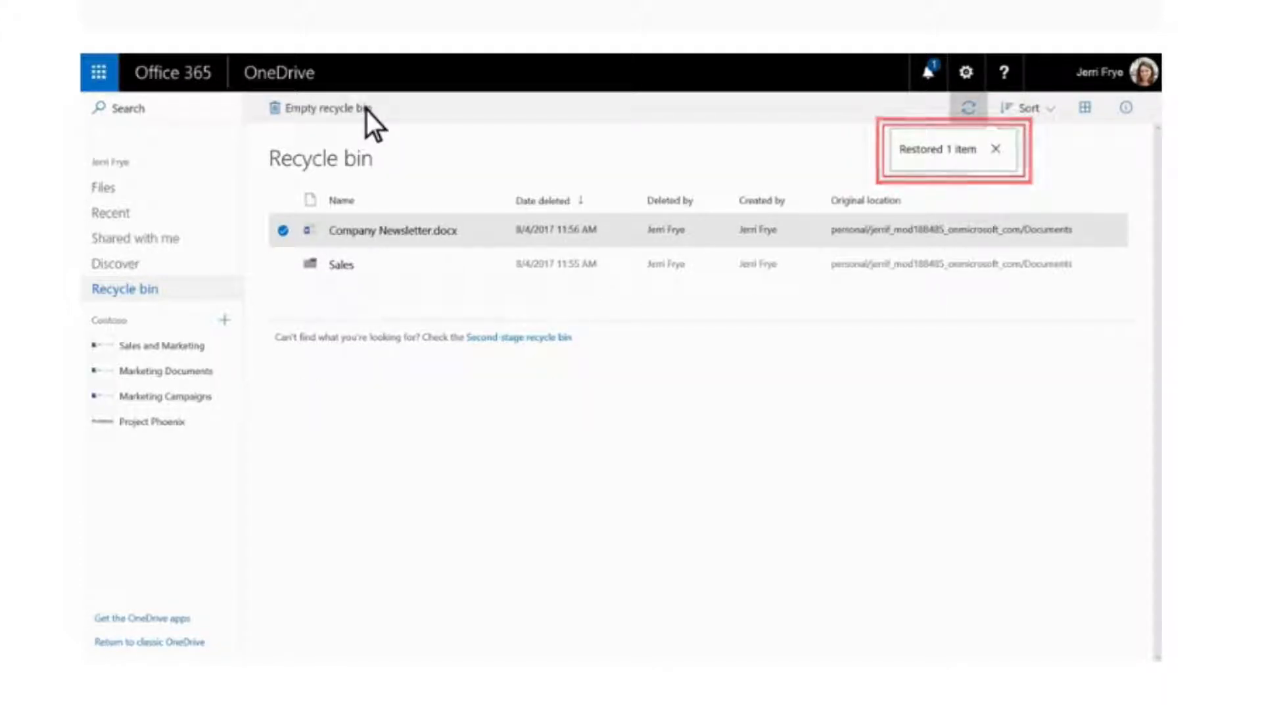
mouse_move(278, 167)
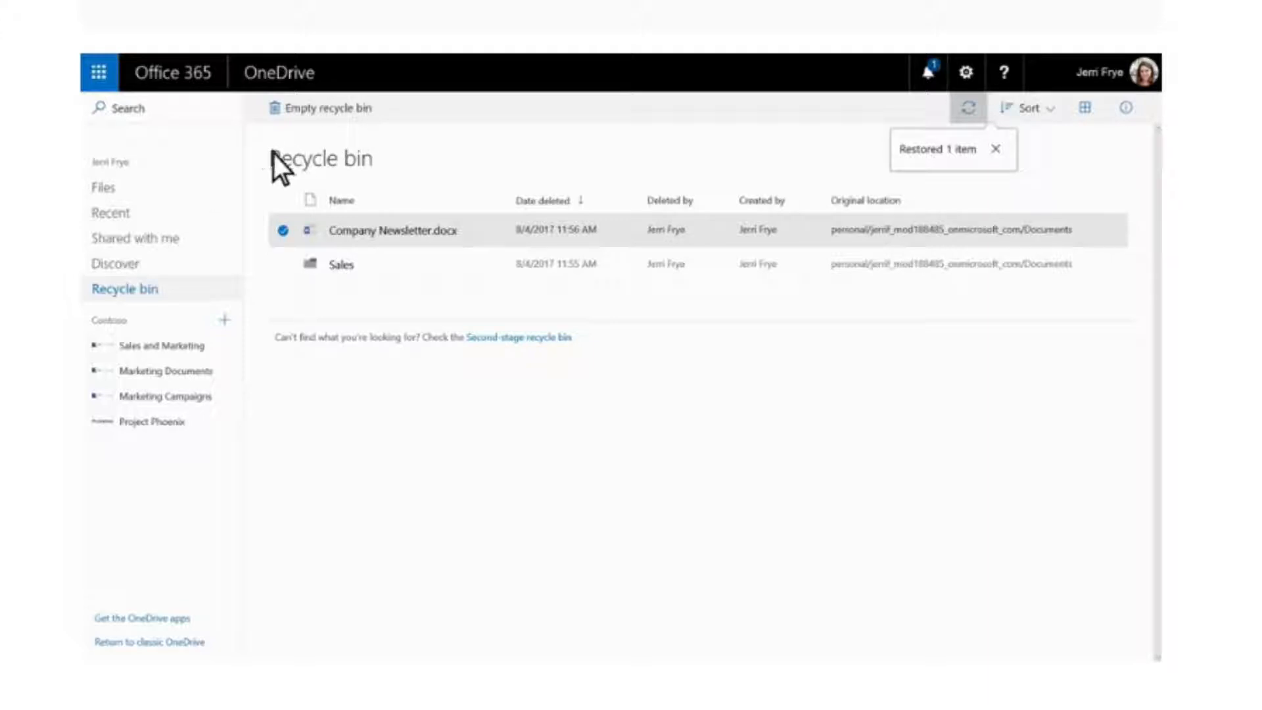
click(103, 188)
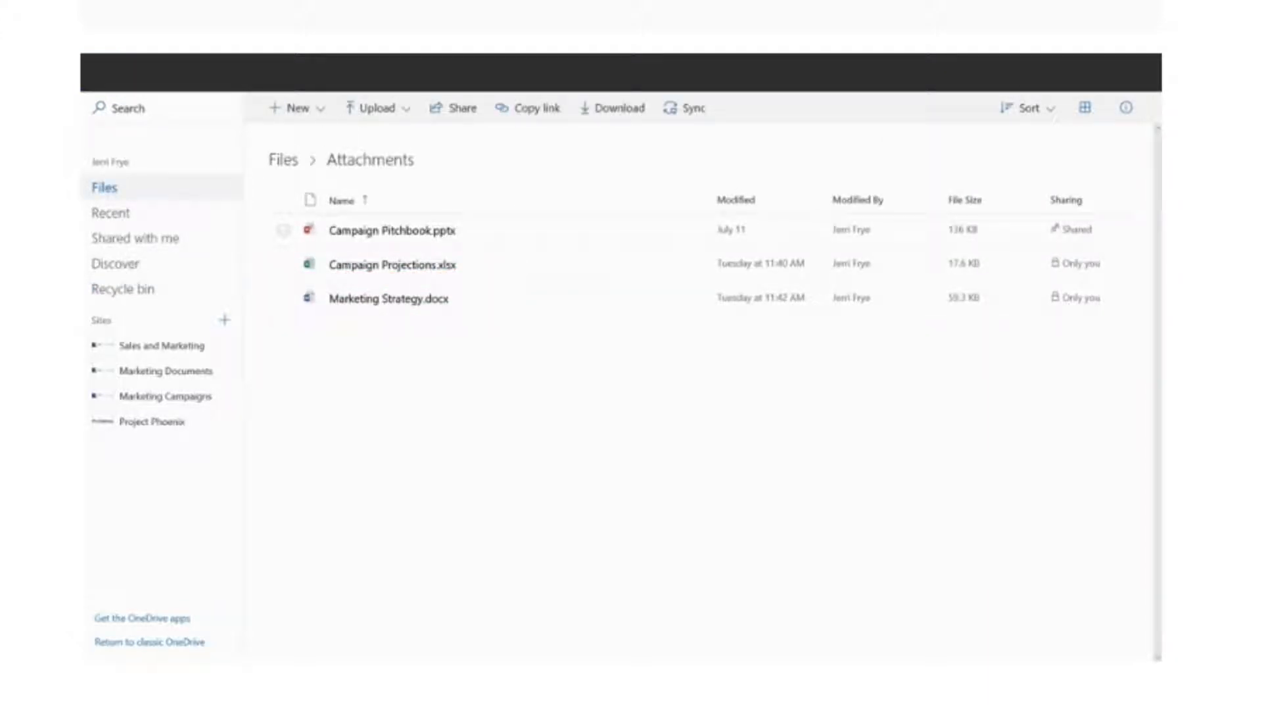
click(424, 14)
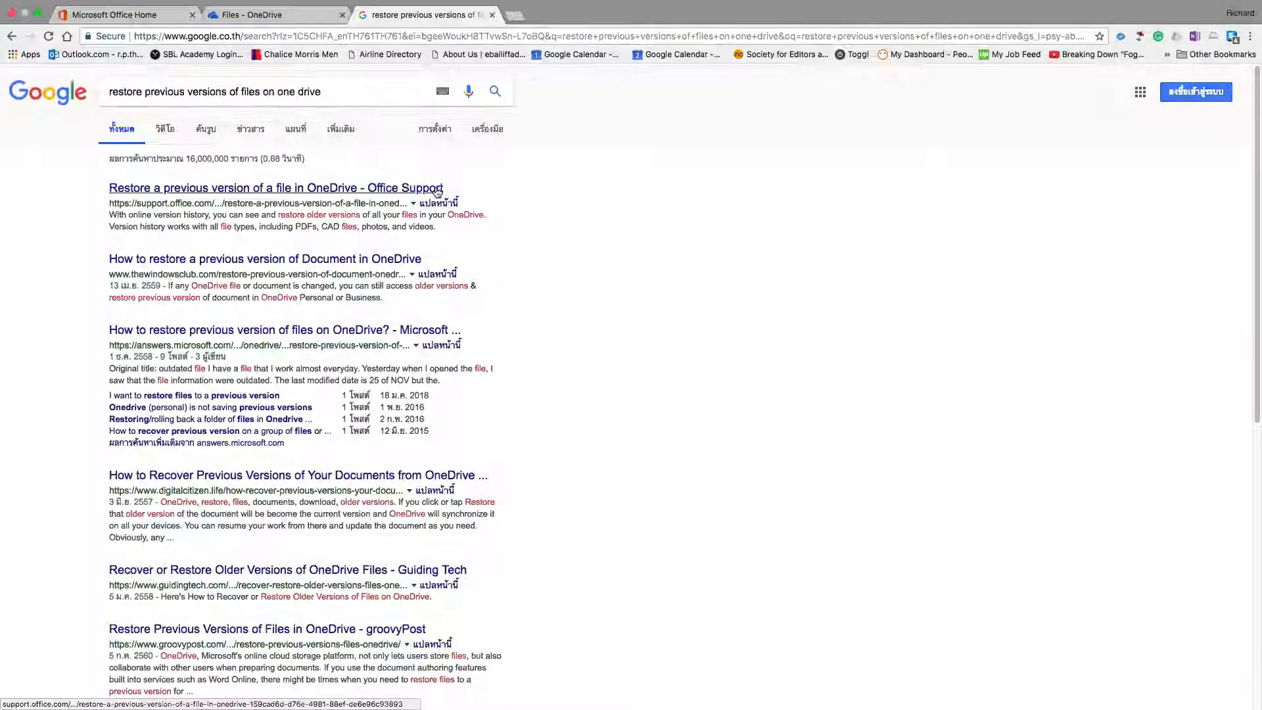
Open the Office Support article on restoring a previous OneDrive file version
click(275, 188)
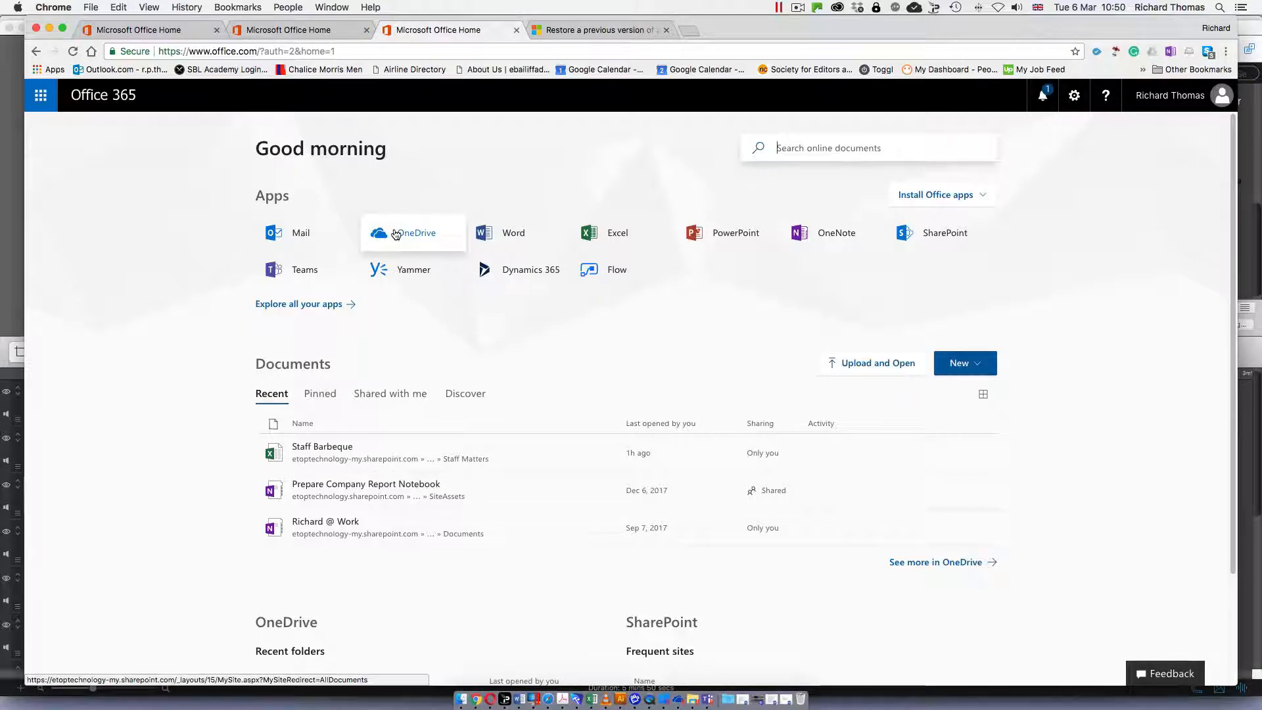
From Office 365 go to OneDrive and open Staff Barbeque.xlsx's version history options for version 2.0
click(414, 233)
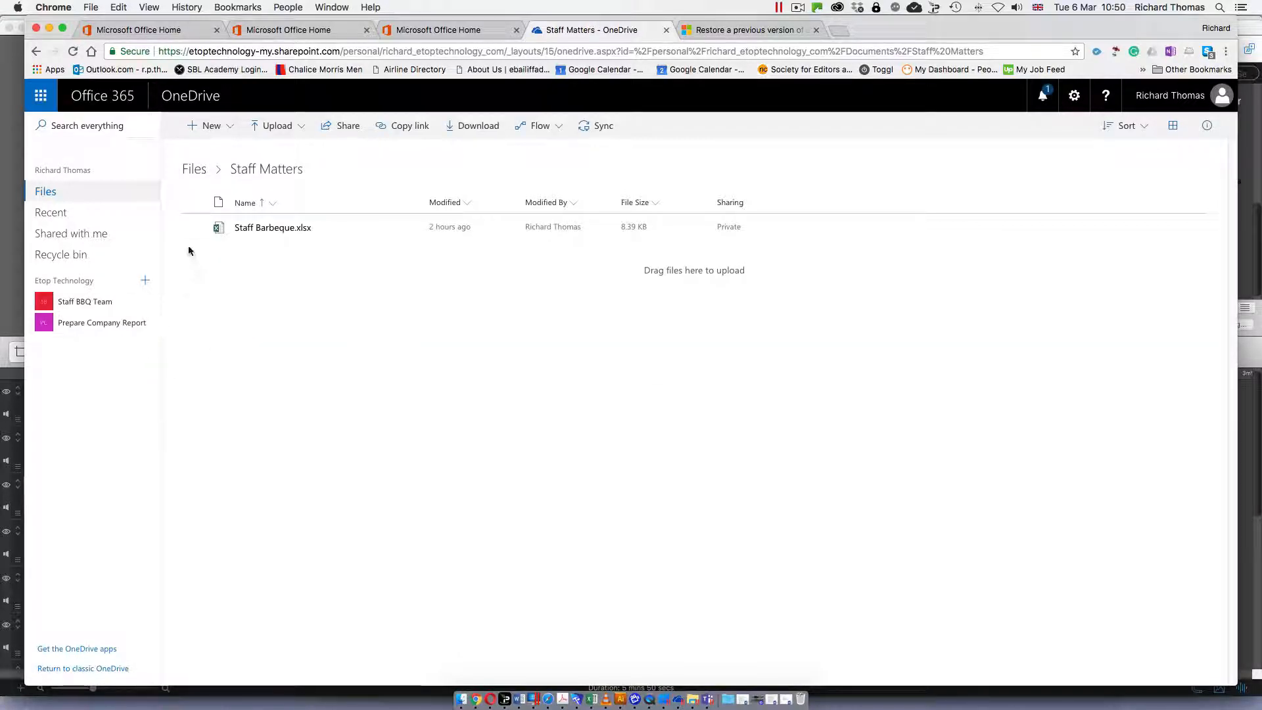
right_click(272, 227)
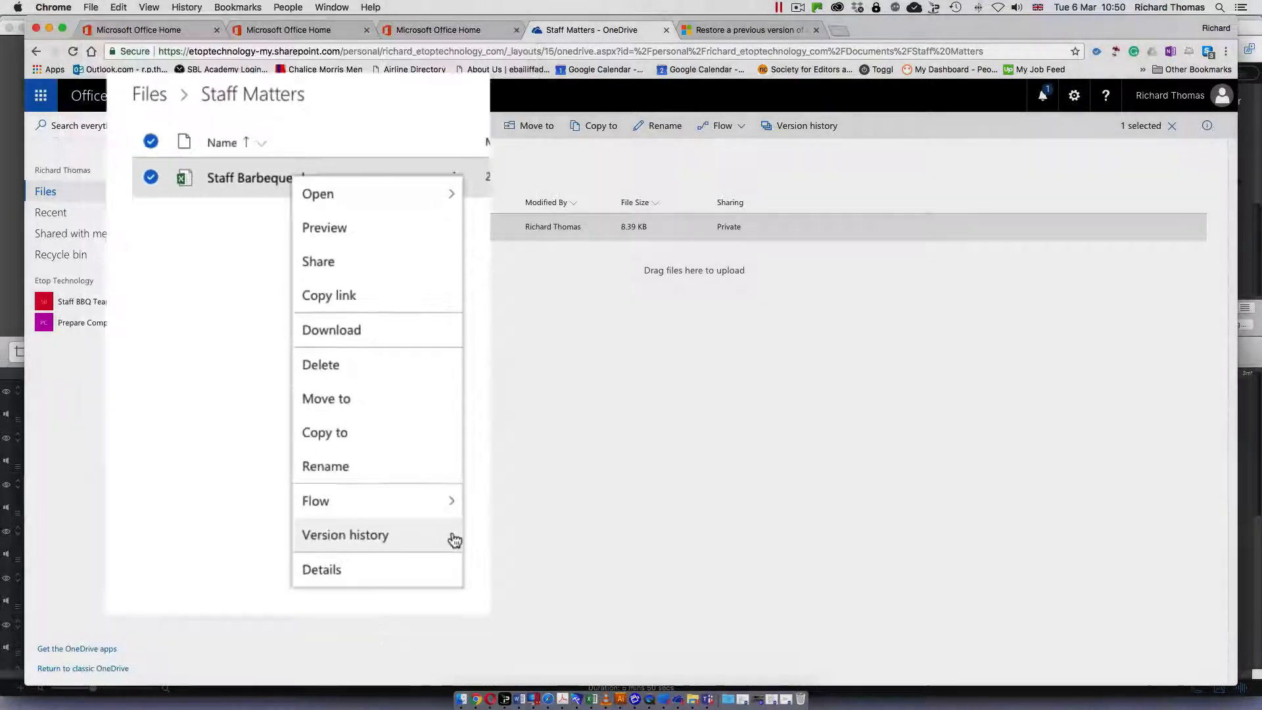
click(344, 535)
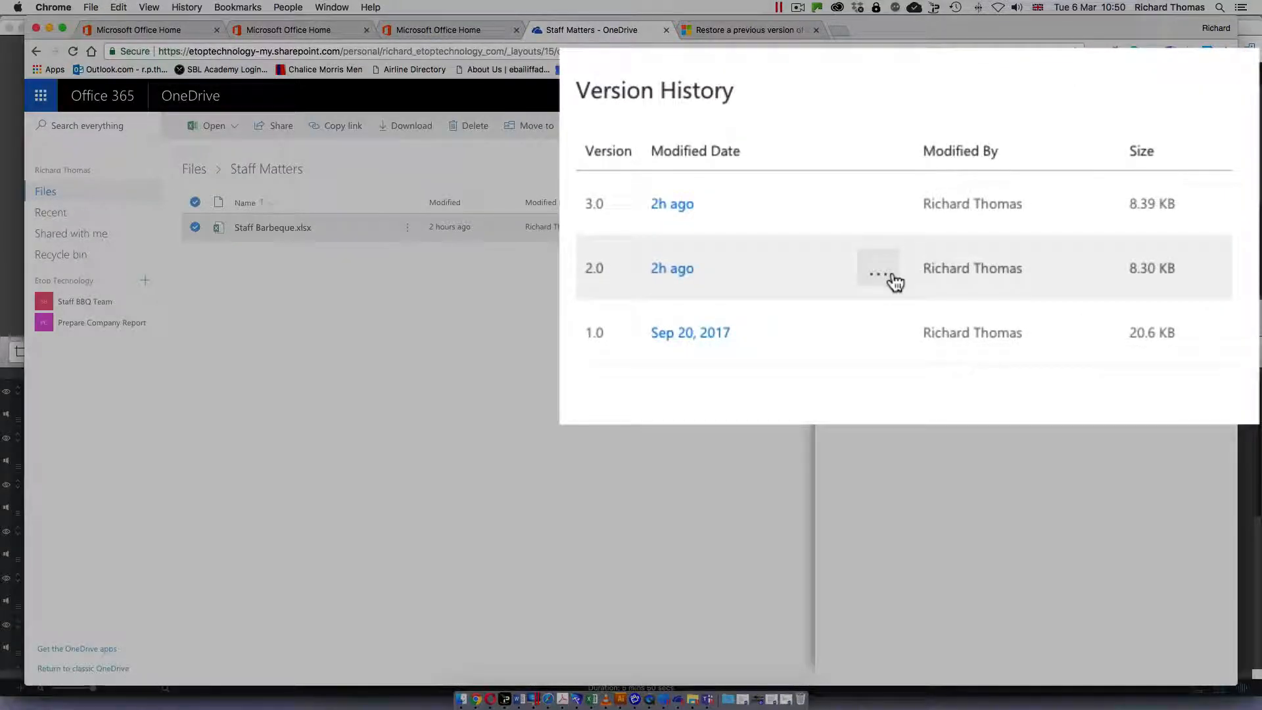
click(877, 274)
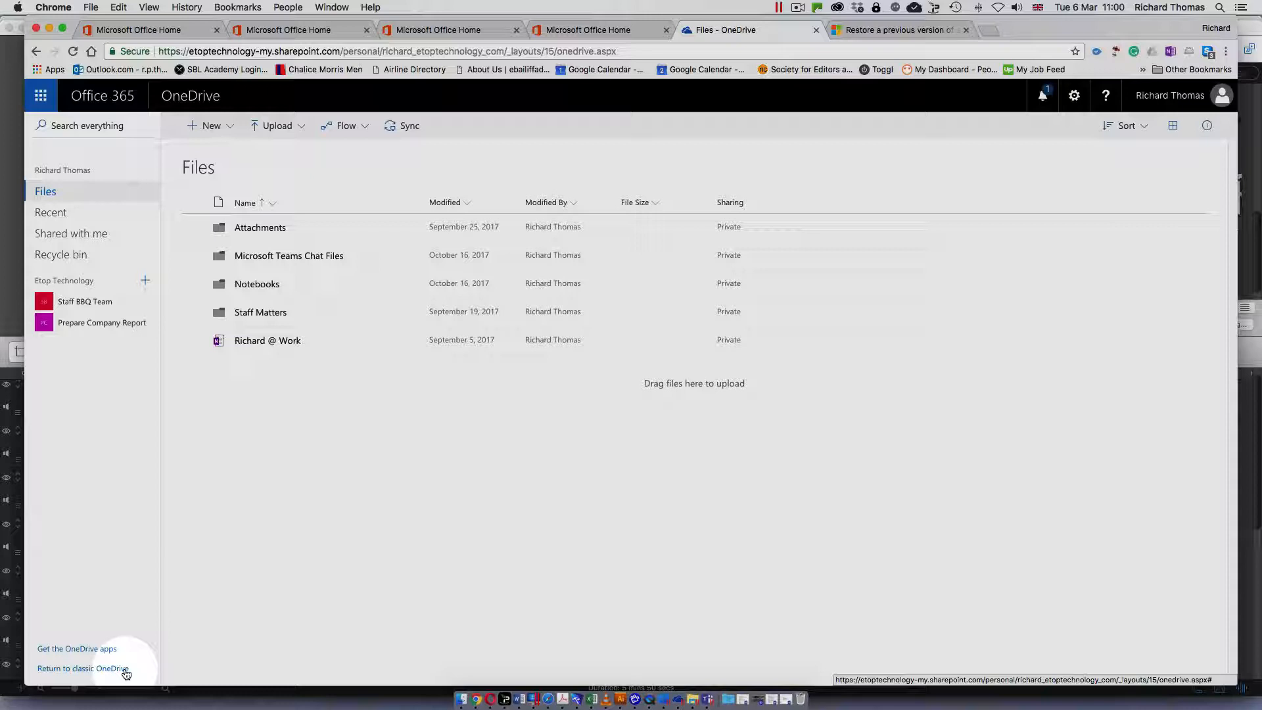
Return to classic OneDrive, turn the Ribbon on in Settings, and open the Staff Matters folder
click(82, 667)
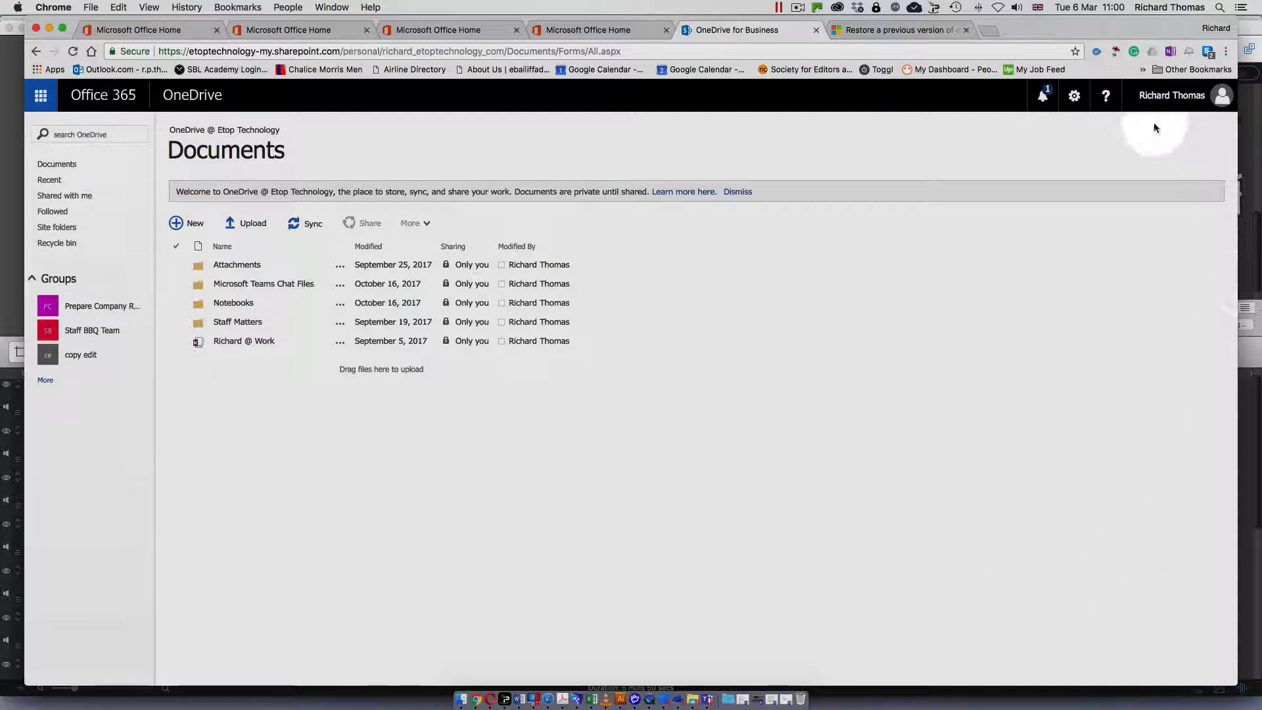
click(1074, 95)
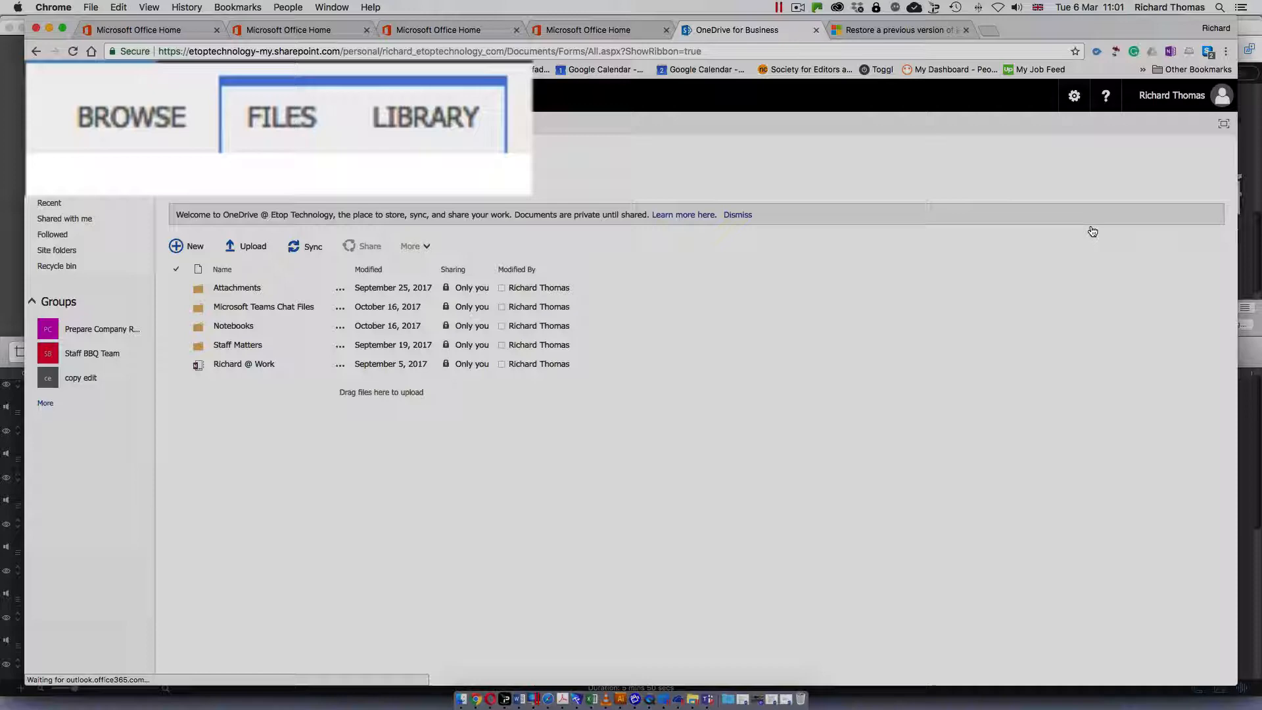
click(1074, 95)
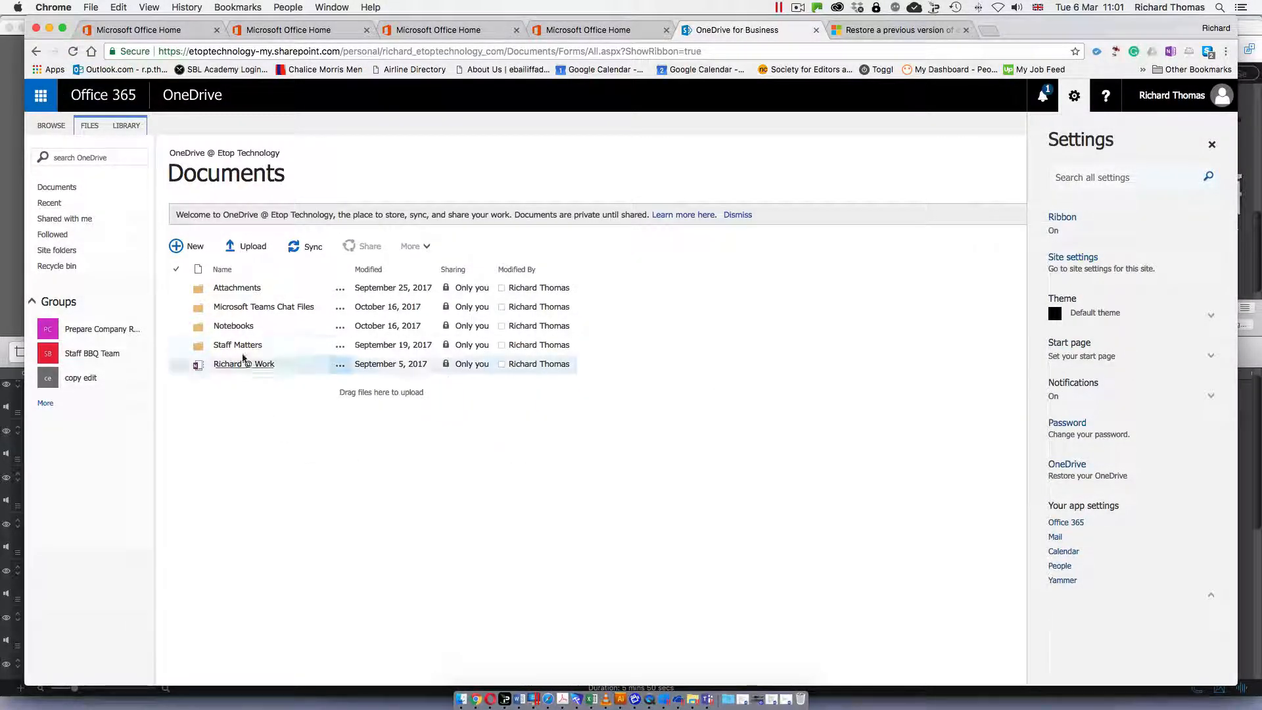
click(238, 345)
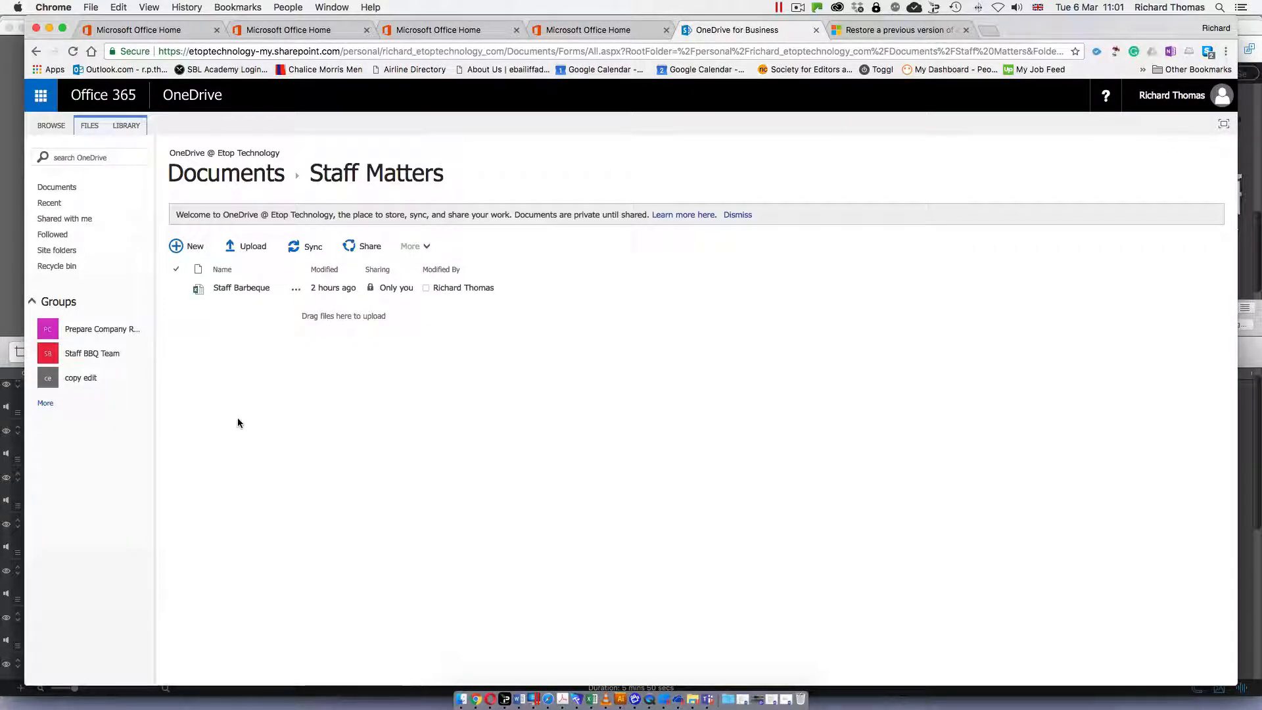
Select Staff Barbeque.xlsx and choose Alert Me > Set alert on this document
click(1073, 95)
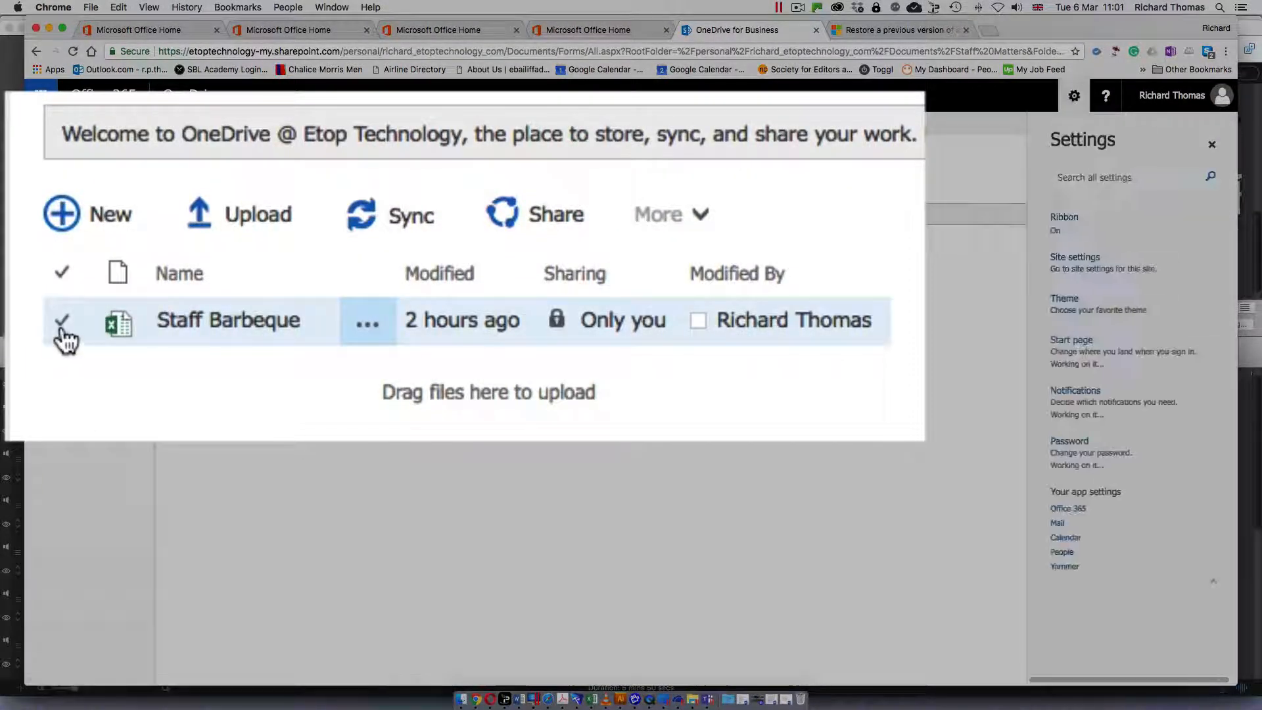
click(62, 320)
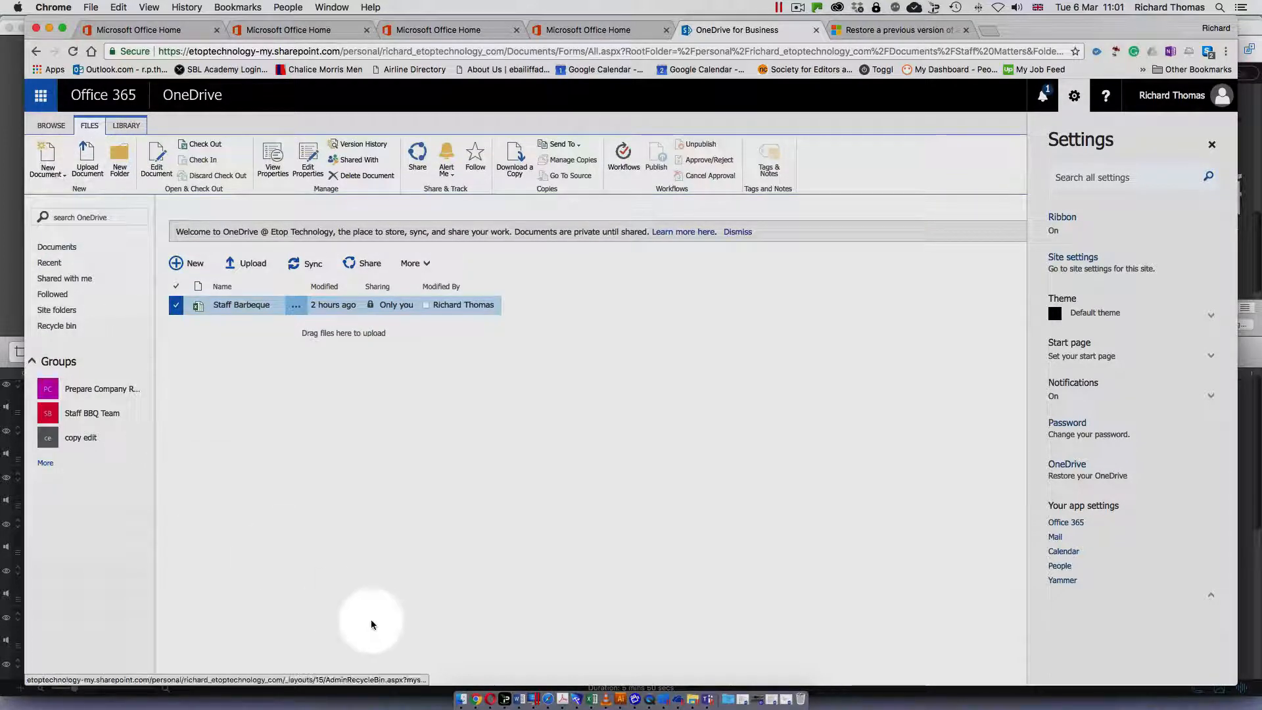
mouse_move(447, 159)
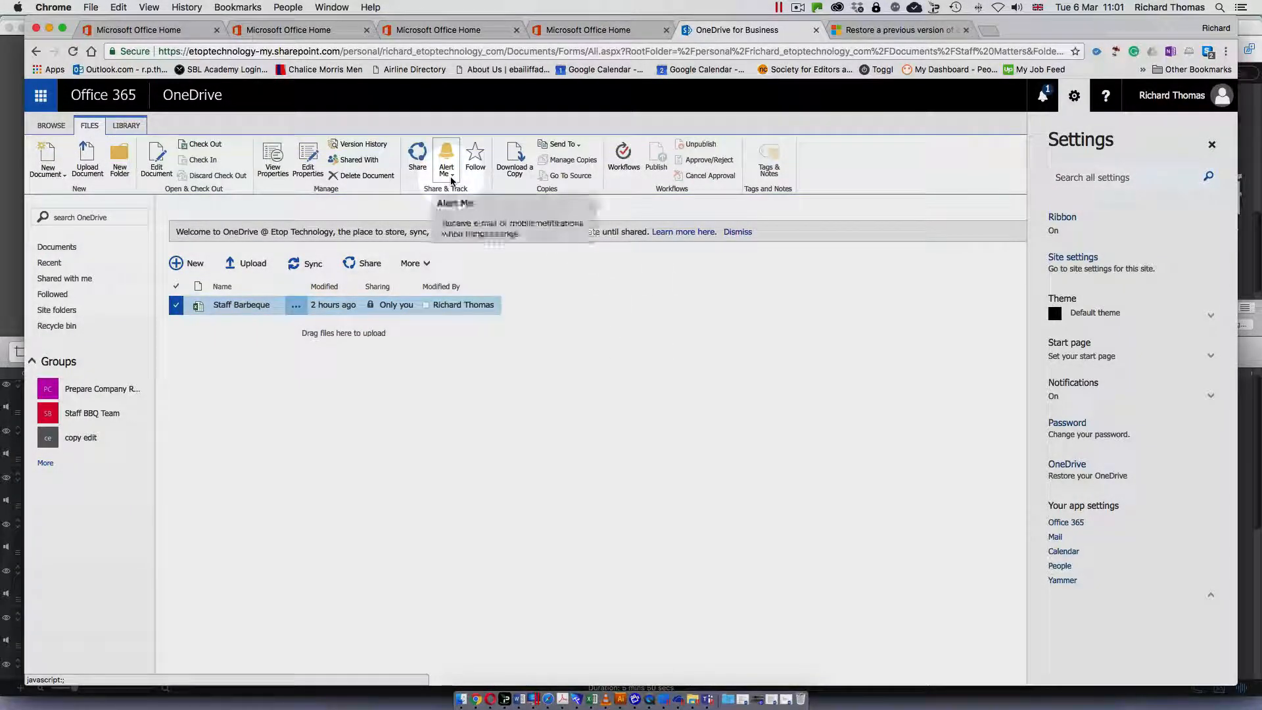
click(446, 159)
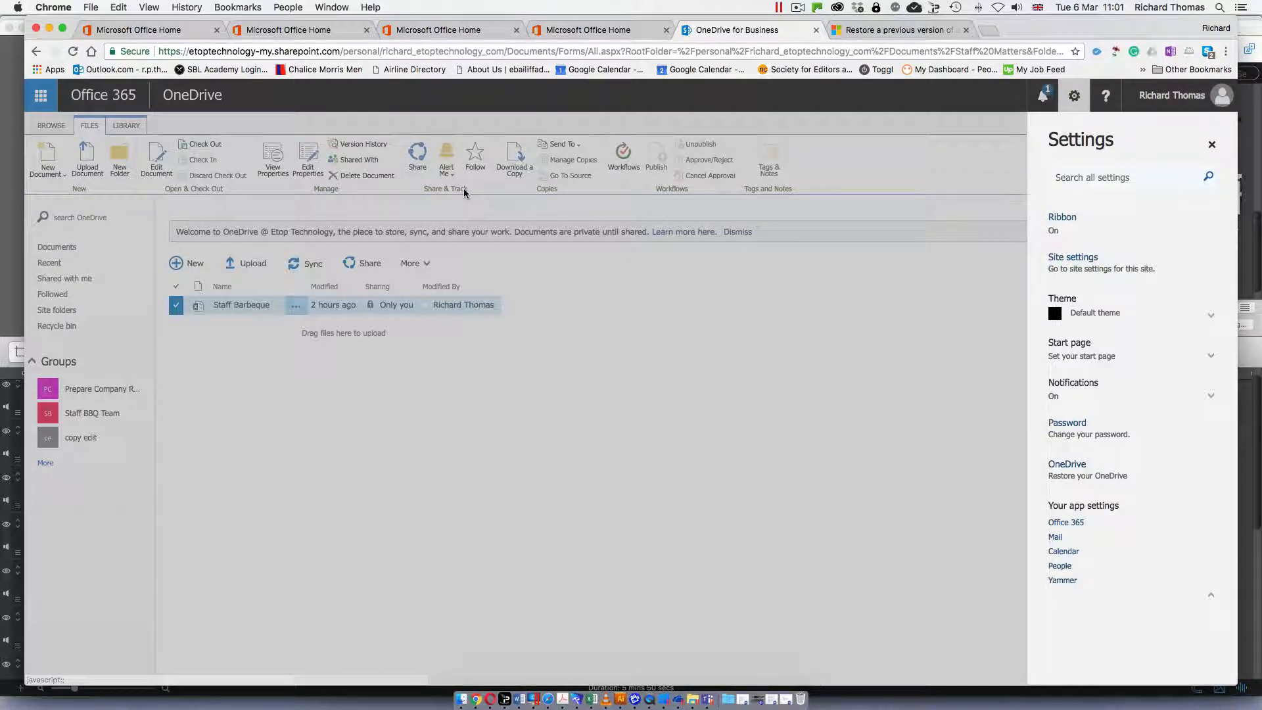
click(445, 159)
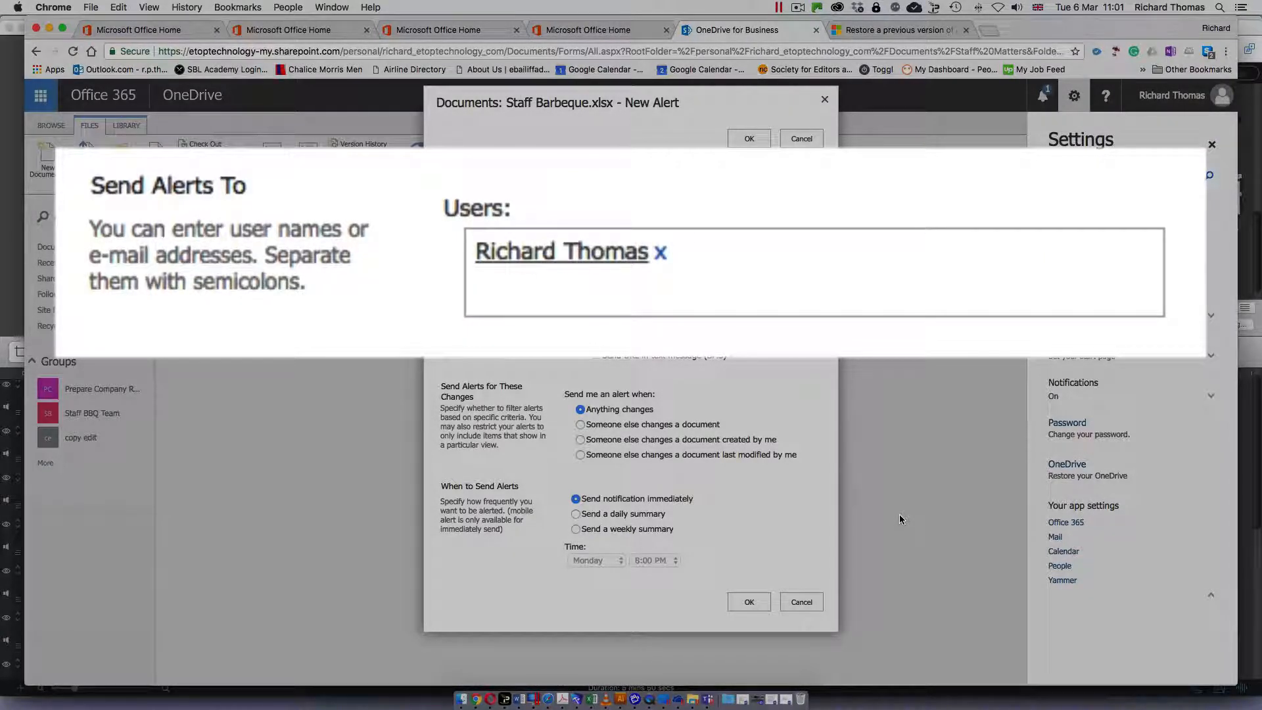
mouse_move(877, 508)
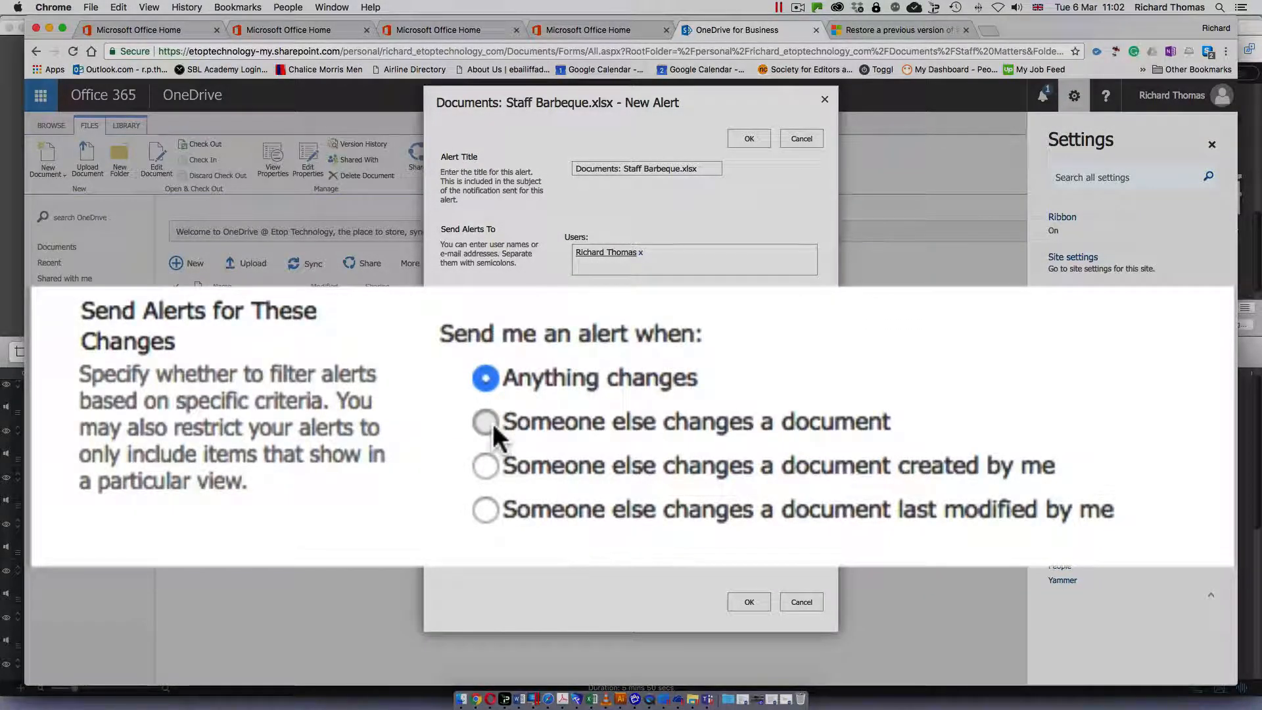
Set the Staff Barbeque alert to Send a daily summary and open its delivery time list
click(485, 422)
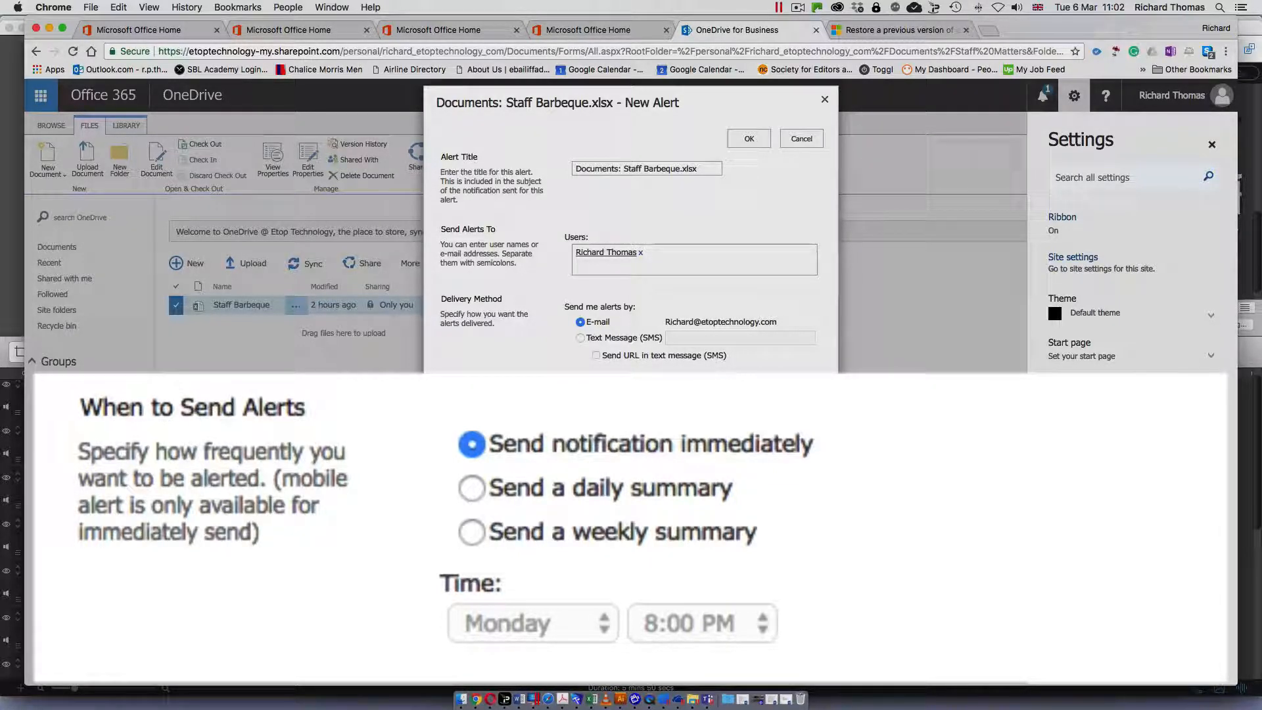
click(471, 488)
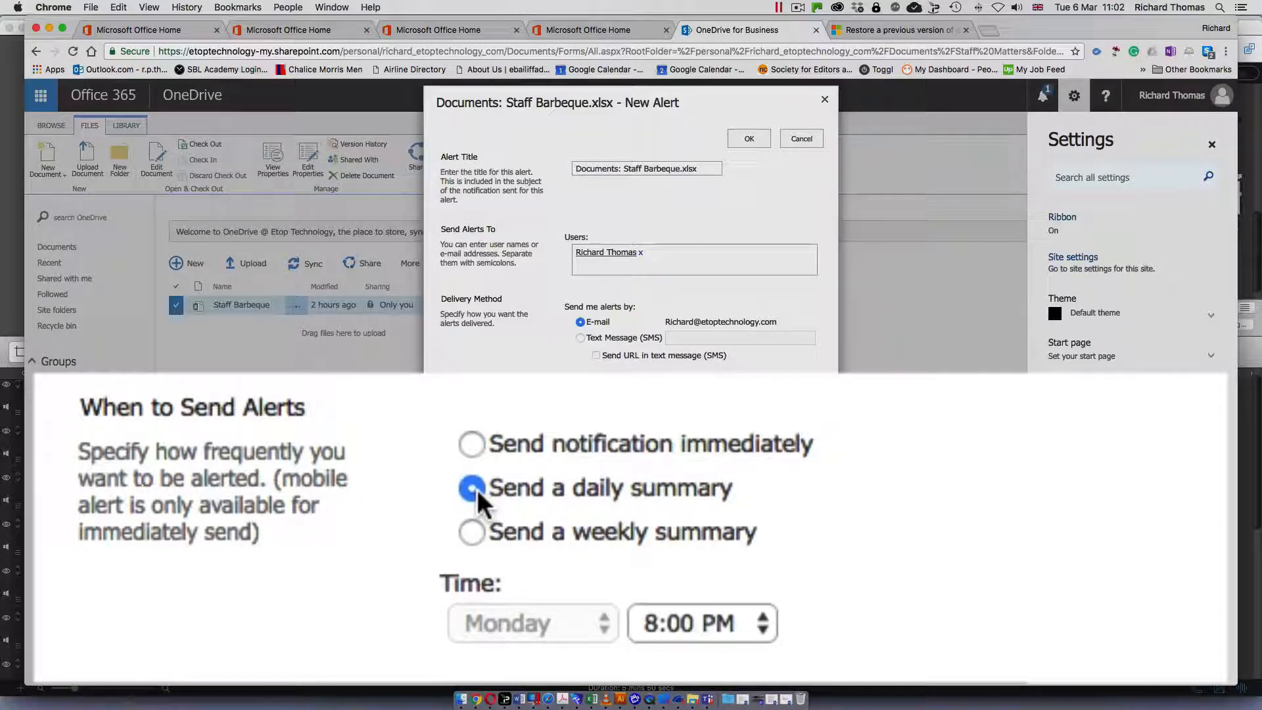
click(699, 623)
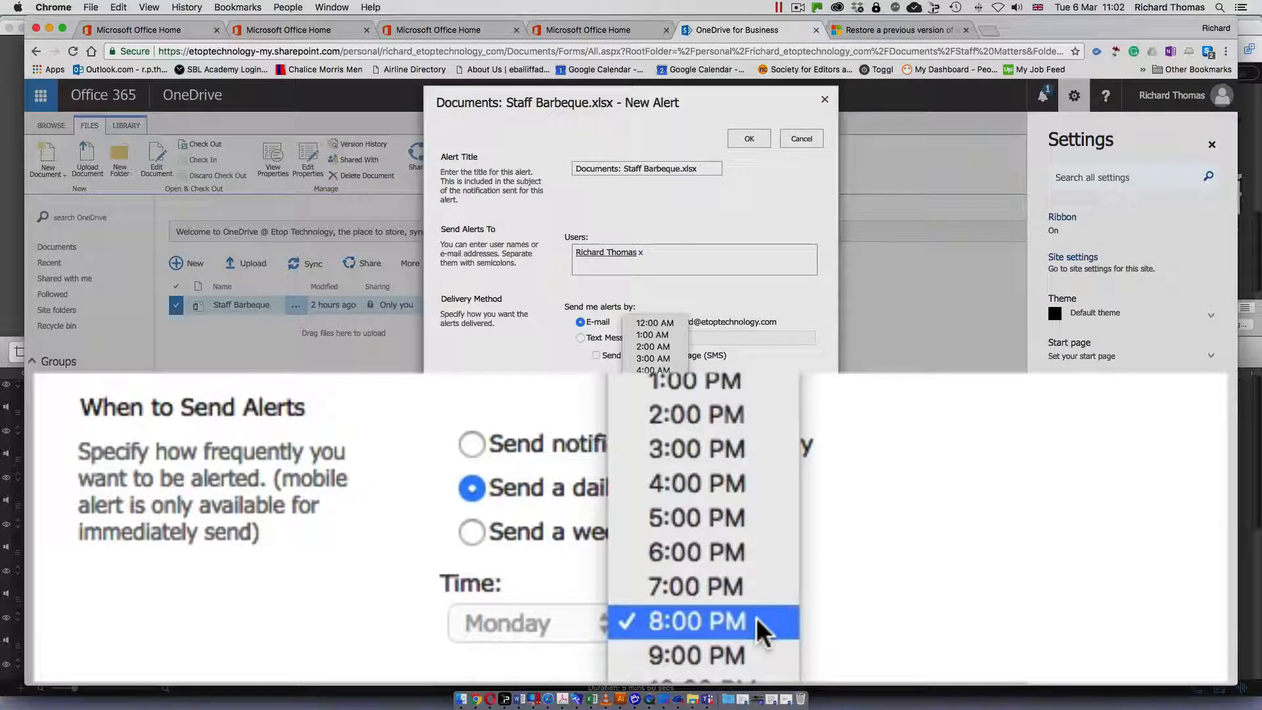
mouse_move(695, 518)
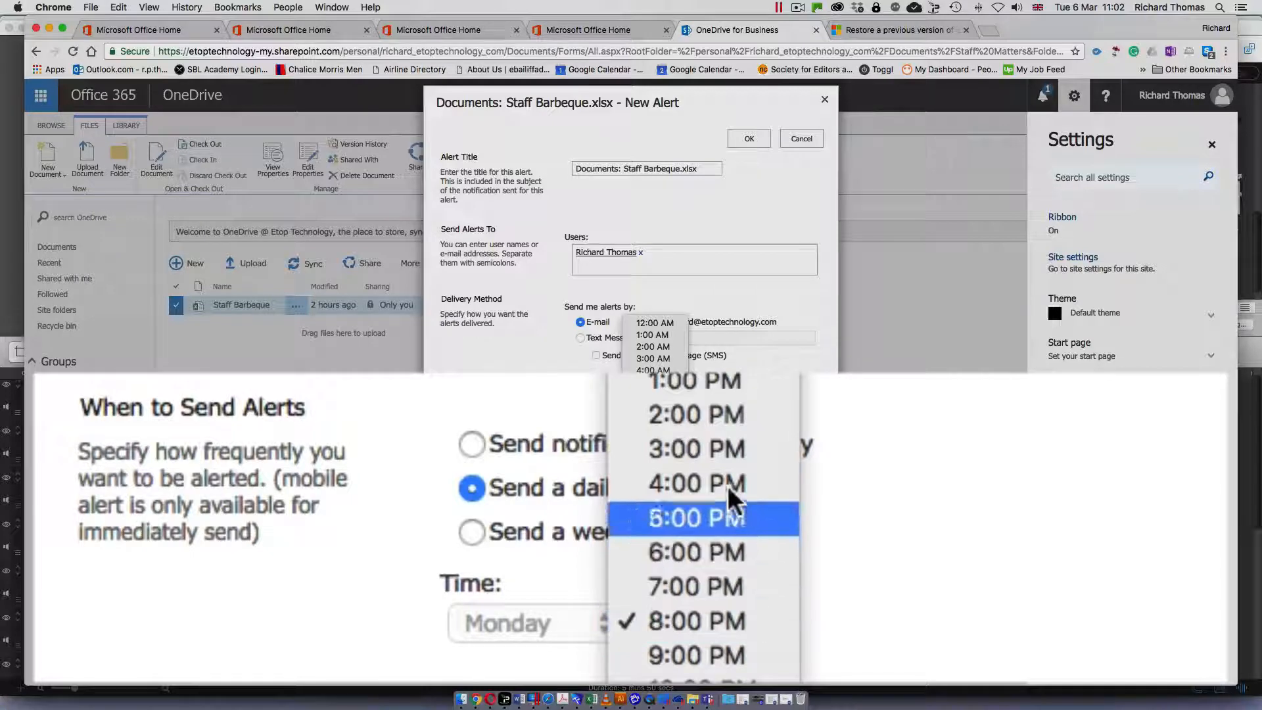